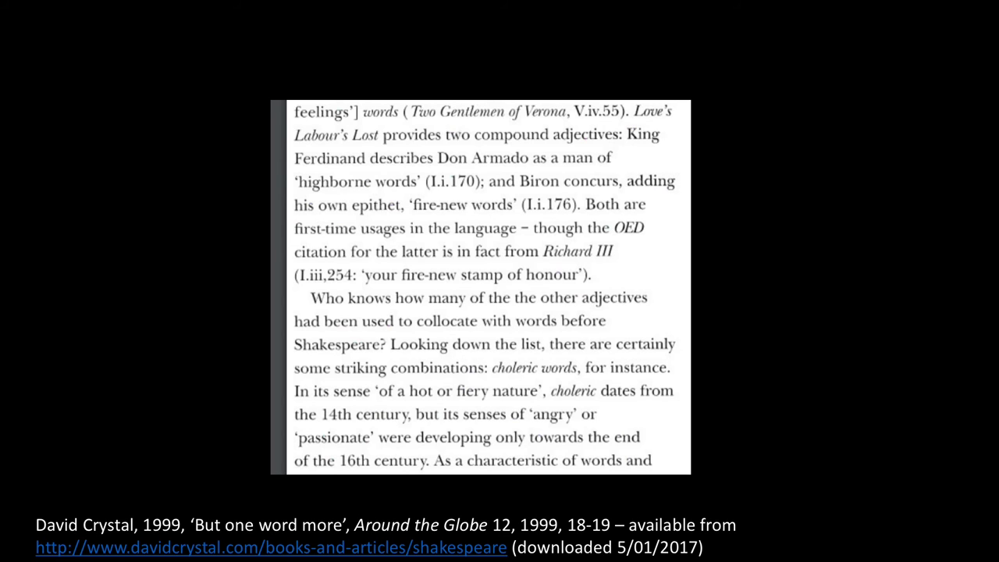
# Show the 75-document 'exsufflation' EarlyPrint results and reveal later entries dated 1555 to 1616
pyautogui.press('Right')
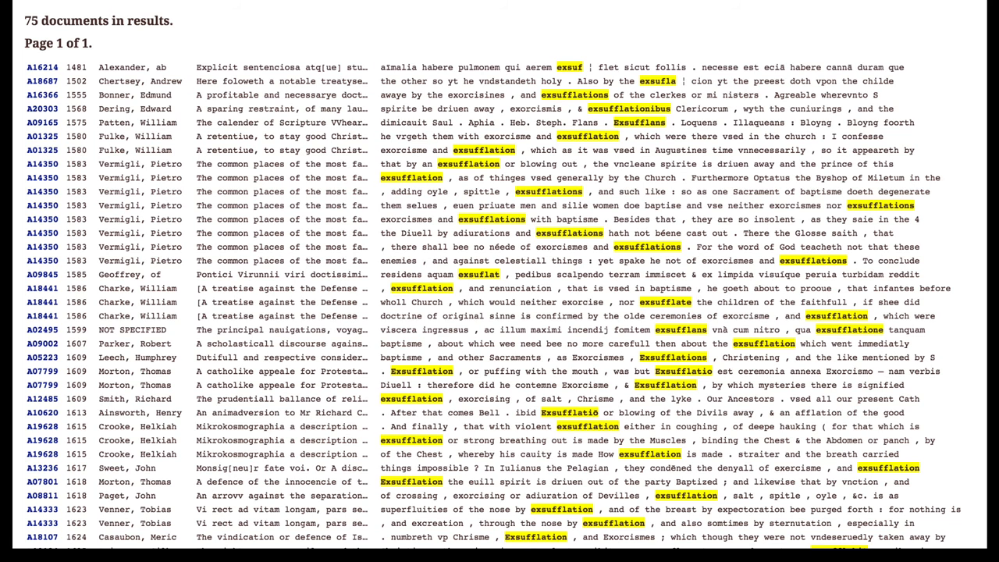
pyautogui.scroll(-3)
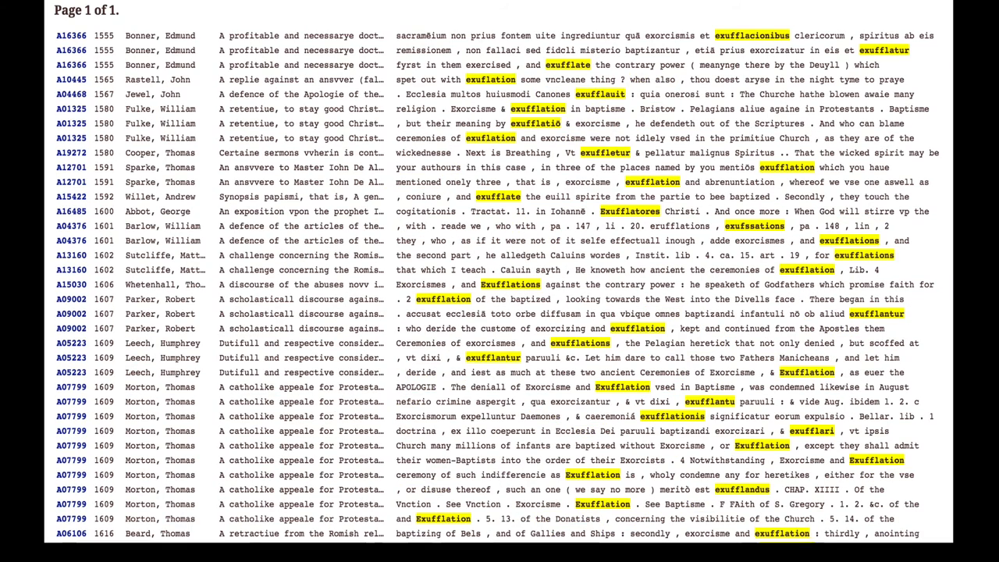